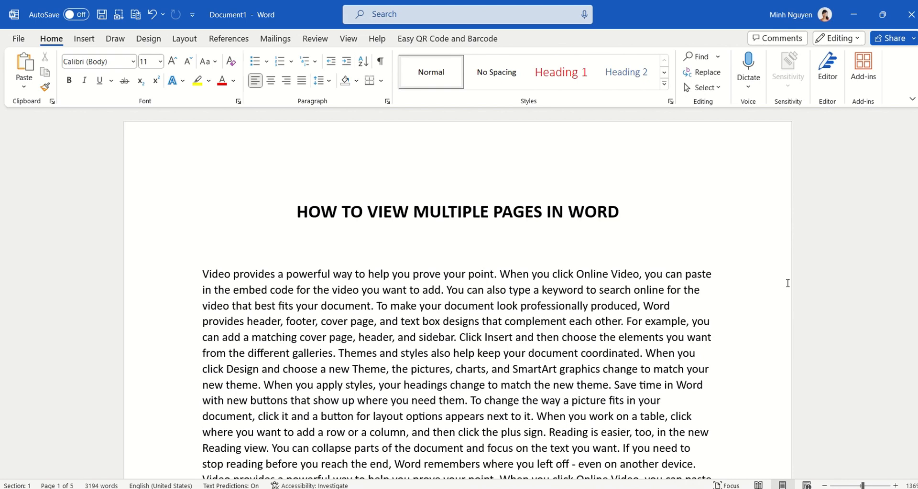
Step: Zoom out with Ctrl+scroll to about 16% so tiny pages stack in one column
scroll(down, 3)
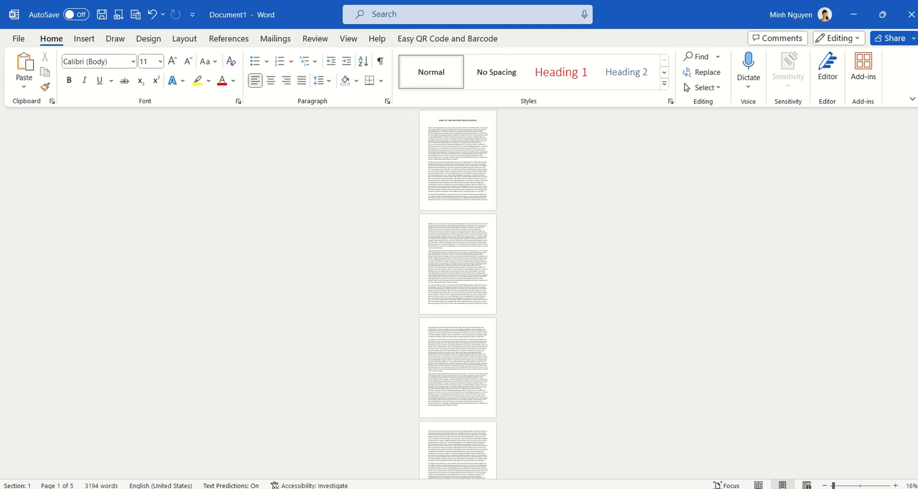
mouse_move(507, 310)
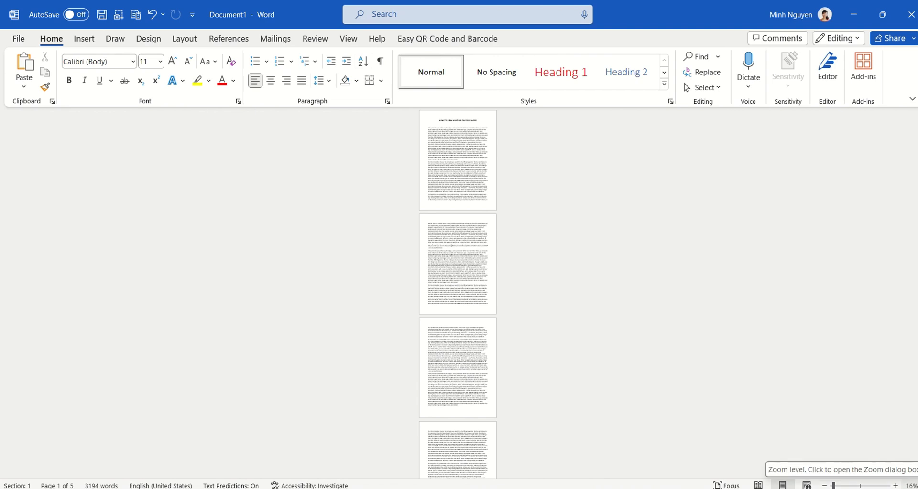
mouse_move(658, 377)
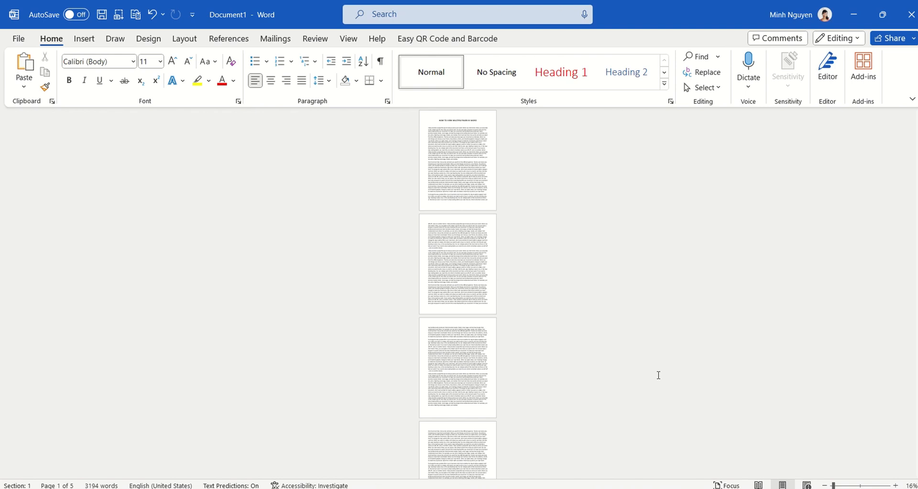
mouse_move(346, 43)
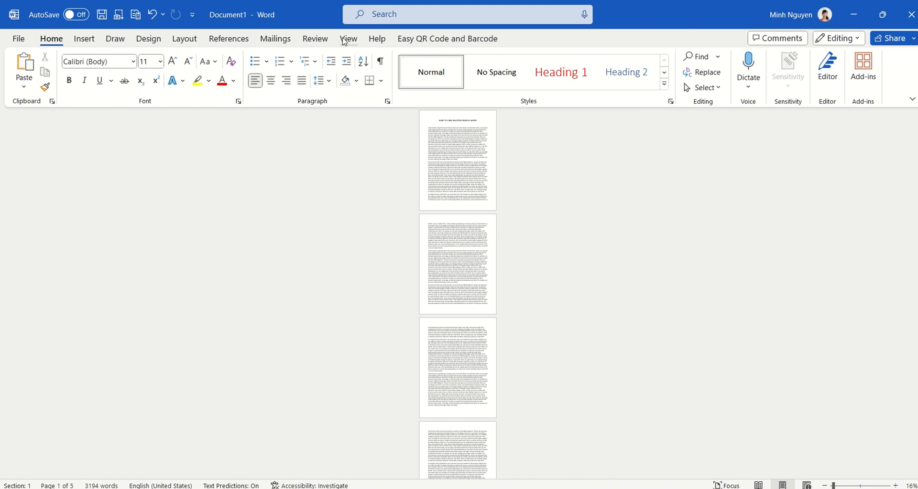
Step: Switch to Multiple Pages zoom from the View ribbon, showing three pages across
click(348, 39)
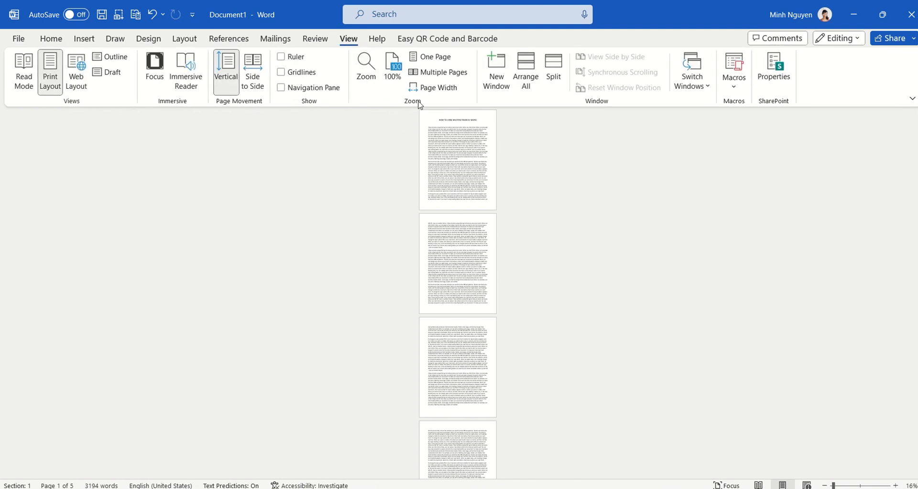
mouse_move(466, 75)
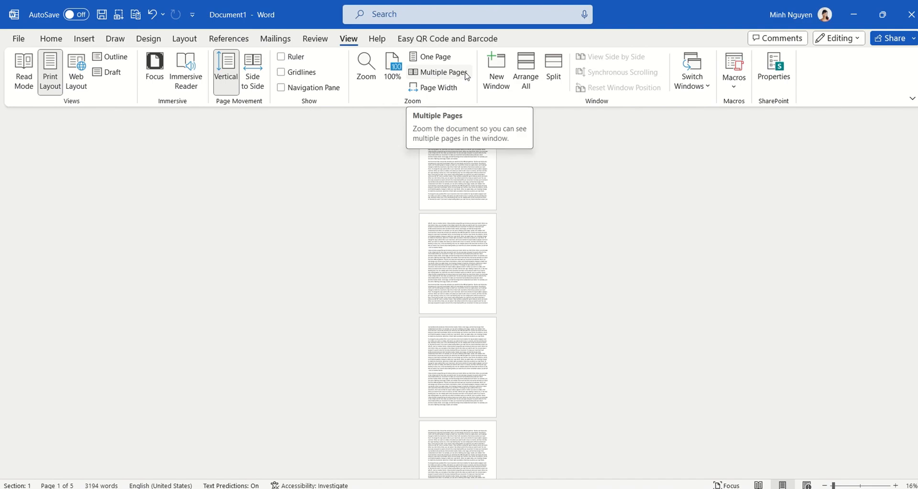
click(441, 72)
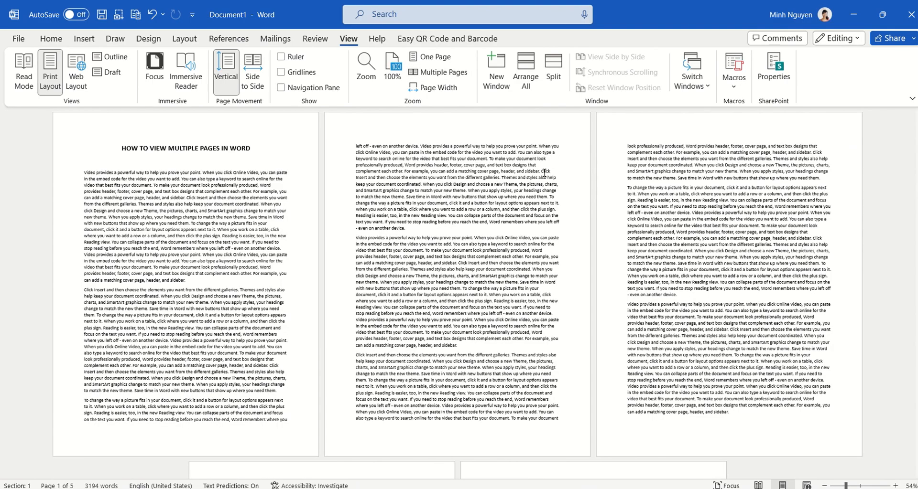